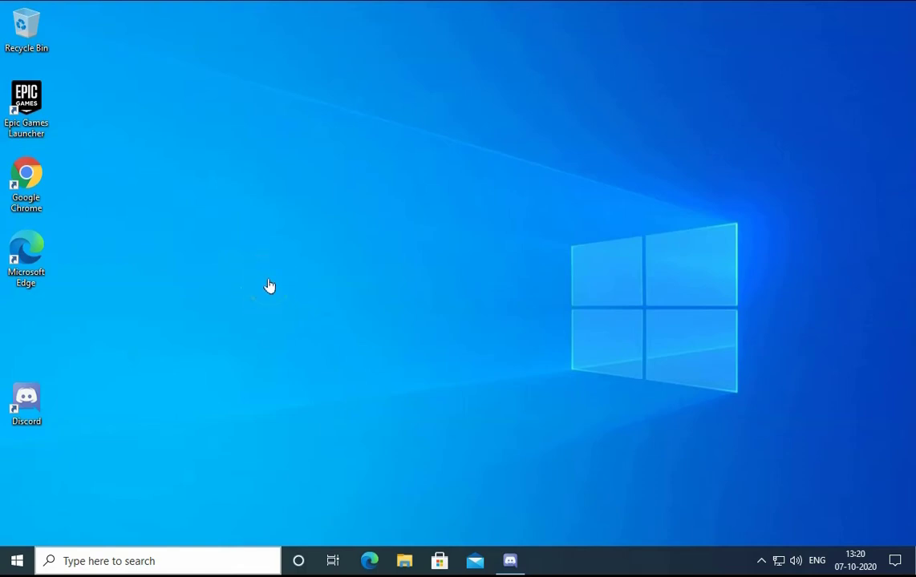
Navigate Settings through Update & Security and Troubleshoot to Additional troubleshooters.
{"action": "left_click", "coordinate": [299, 283]}
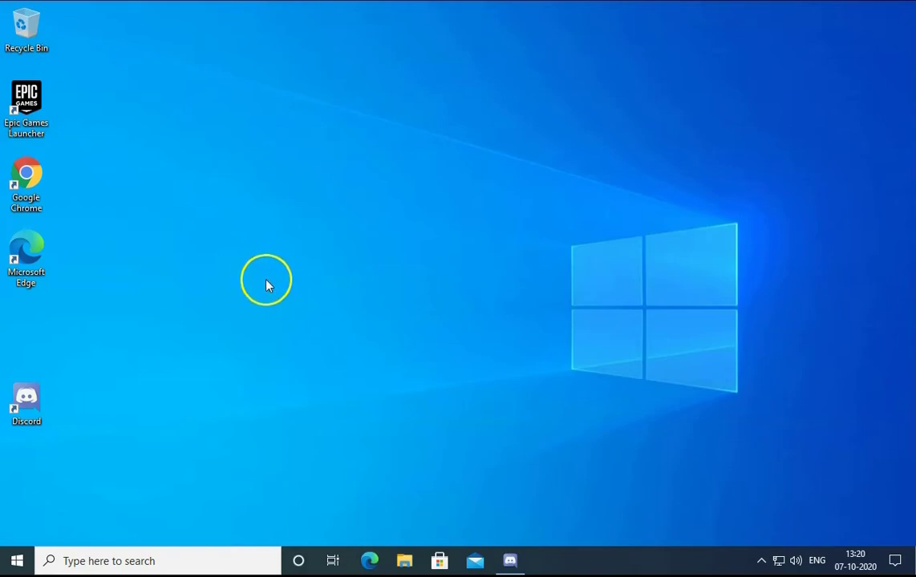
{"action": "mouse_move", "coordinate": [15, 560]}
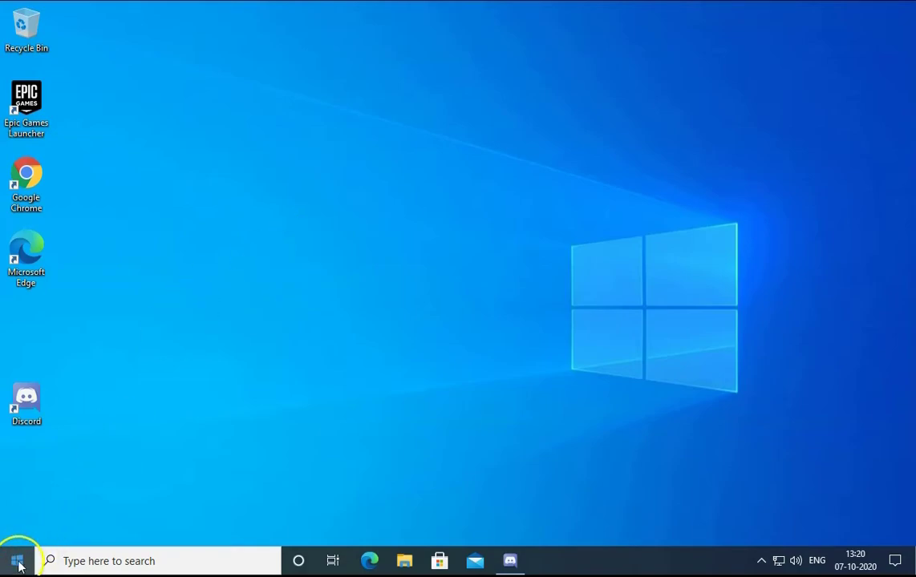
{"action": "right_click", "coordinate": [15, 559]}
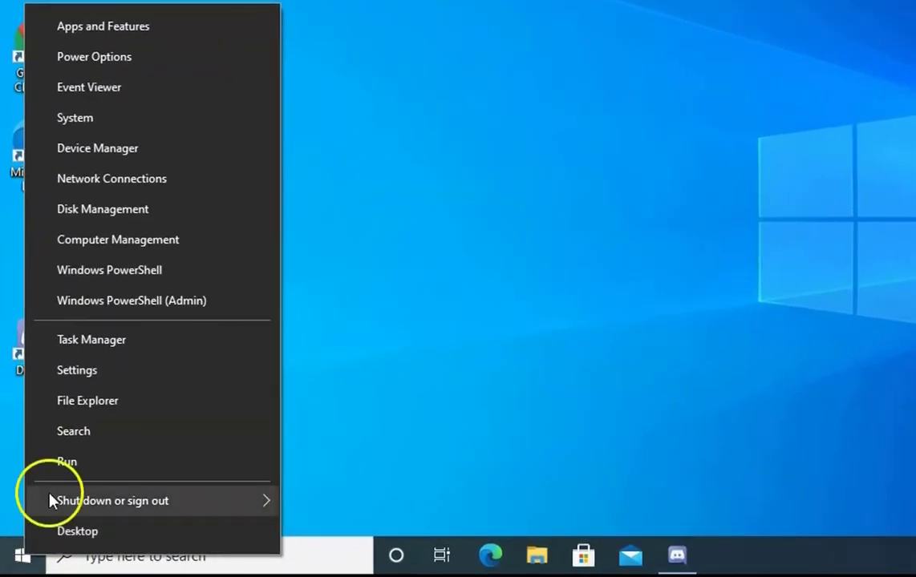
{"action": "left_click", "coordinate": [77, 370]}
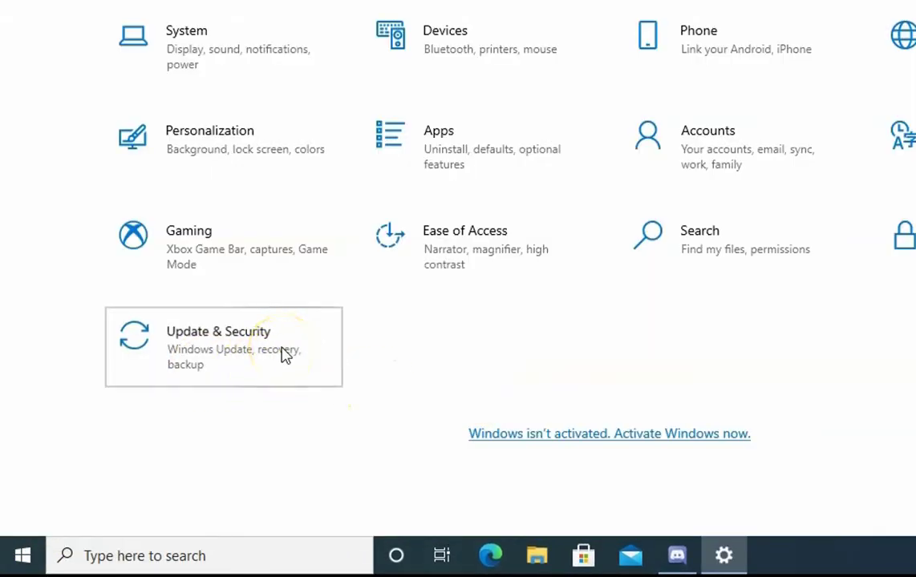
{"action": "left_click", "coordinate": [218, 331]}
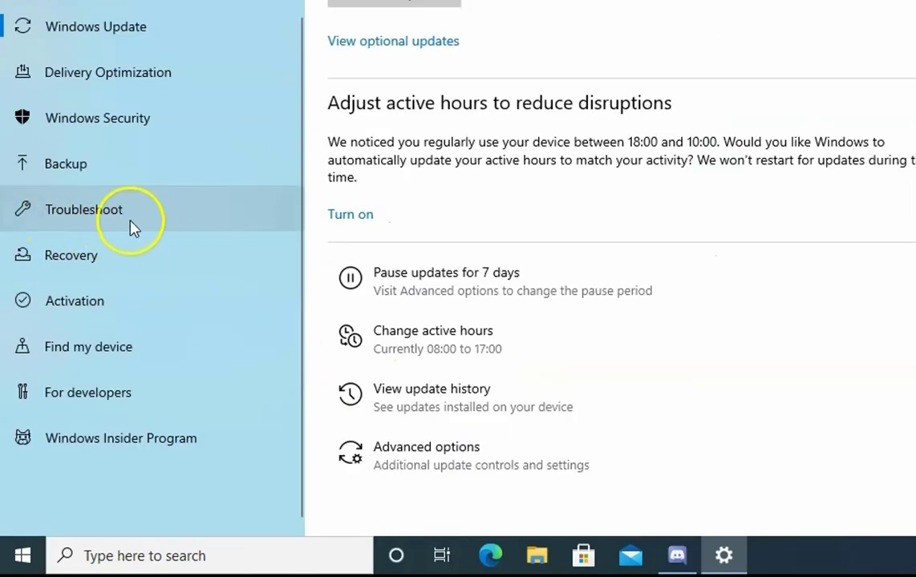
{"action": "left_click", "coordinate": [84, 210]}
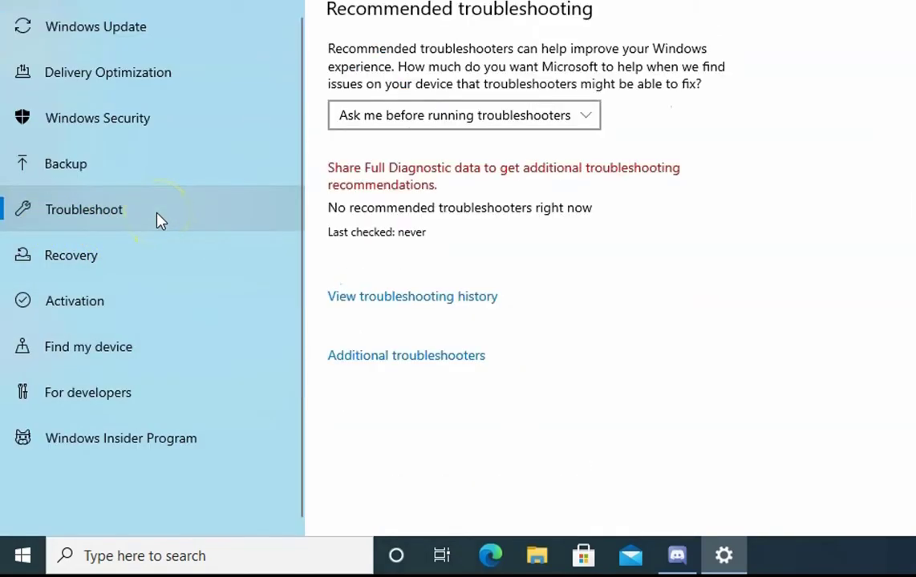
{"action": "left_click", "coordinate": [405, 356]}
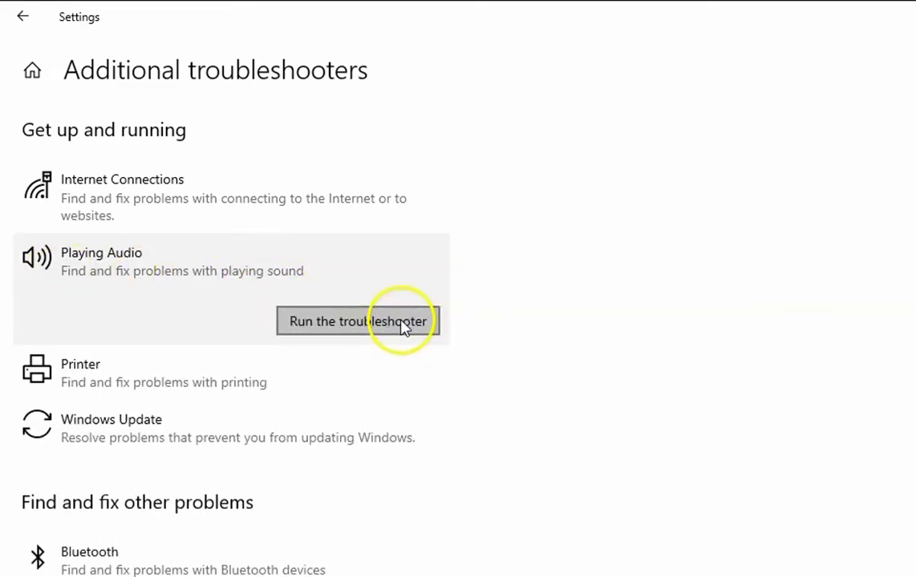
Run the Playing Audio troubleshooter and review its couldn't-identify-the-problem result.
{"action": "left_click", "coordinate": [356, 321]}
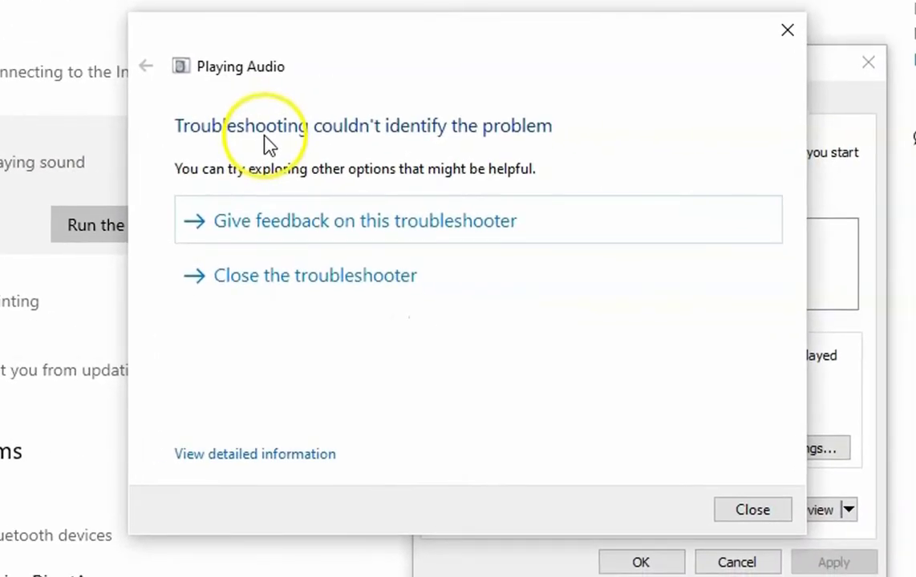
{"action": "mouse_move", "coordinate": [522, 142]}
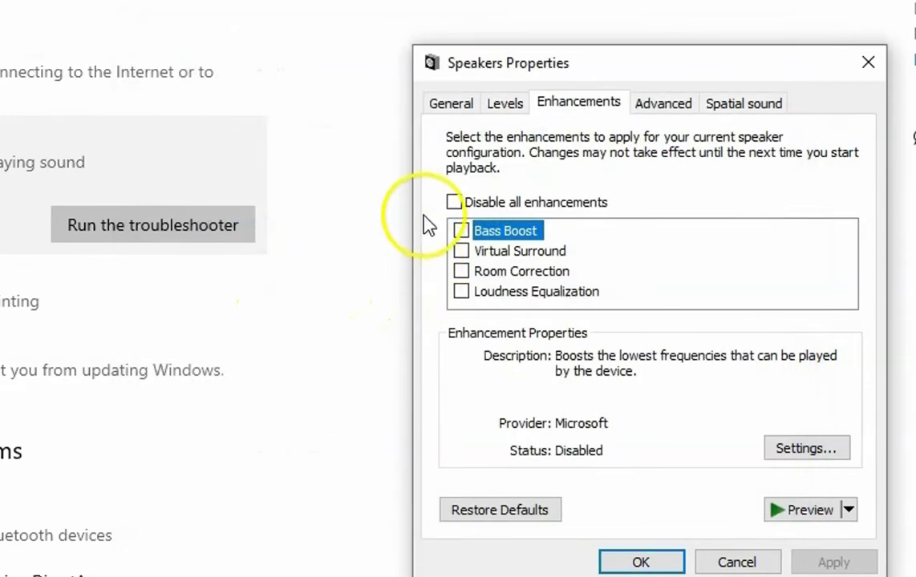
{"action": "mouse_move", "coordinate": [690, 77]}
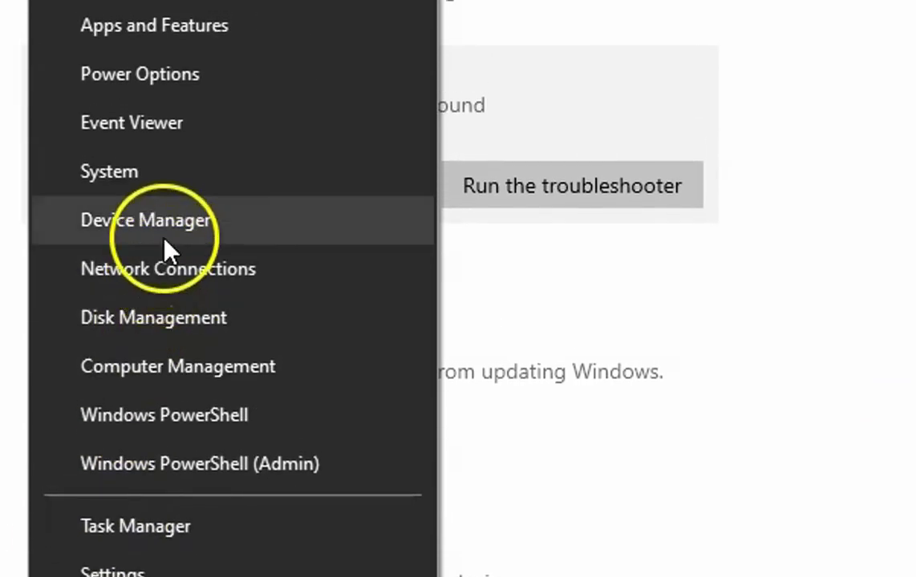
Open Device Manager, expand sound controllers, and bring up High Definition Audio Device actions.
{"action": "left_click", "coordinate": [147, 219]}
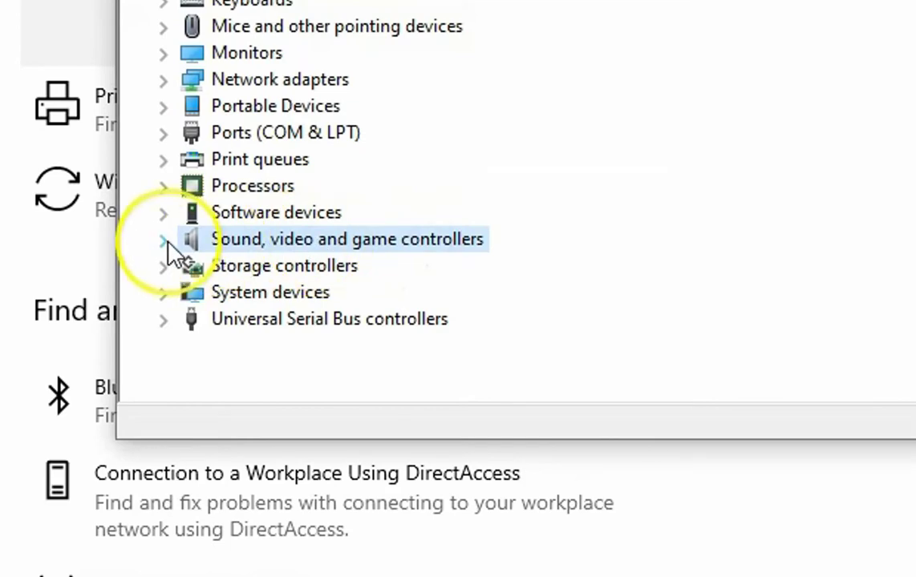
{"action": "left_click", "coordinate": [164, 239]}
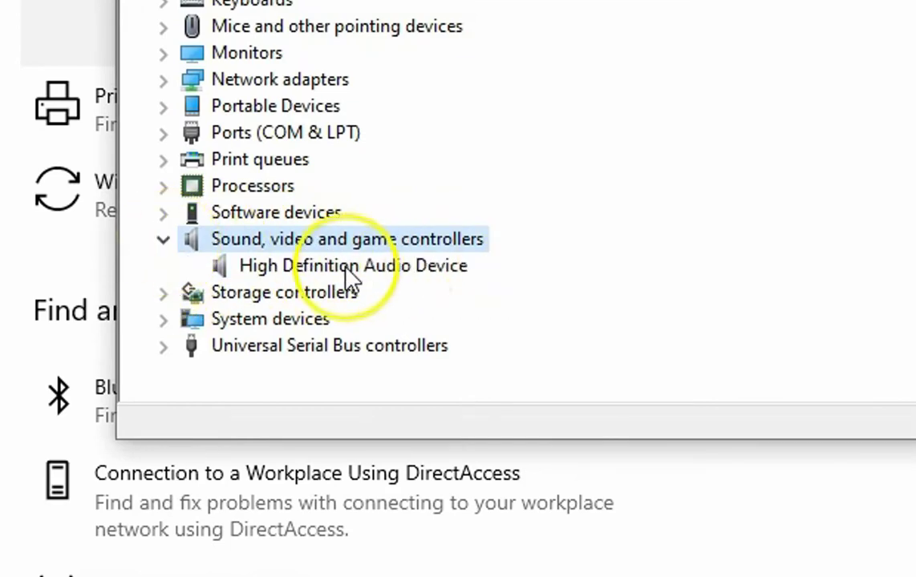
{"action": "right_click", "coordinate": [353, 265]}
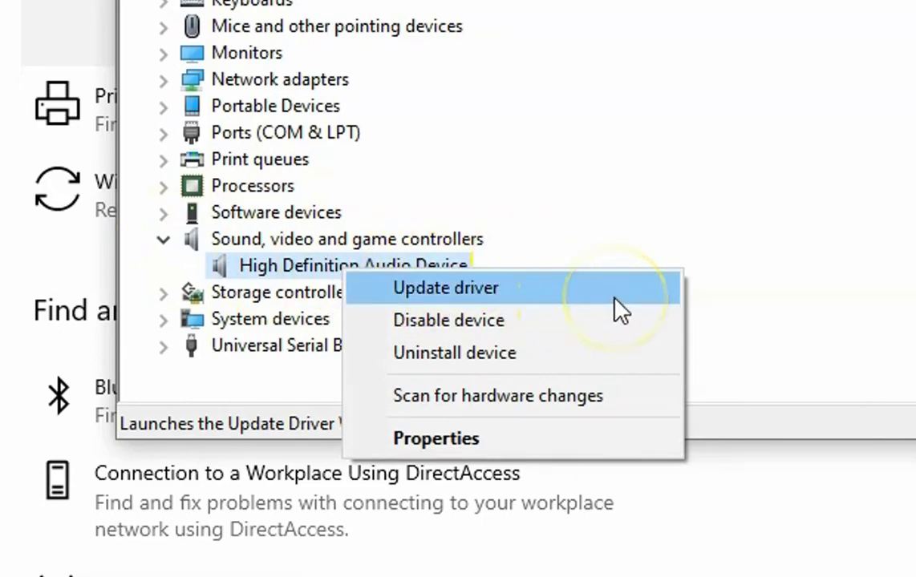
Search automatically for a High Definition Audio Device driver, finding the best one already installed.
{"action": "left_click", "coordinate": [445, 288]}
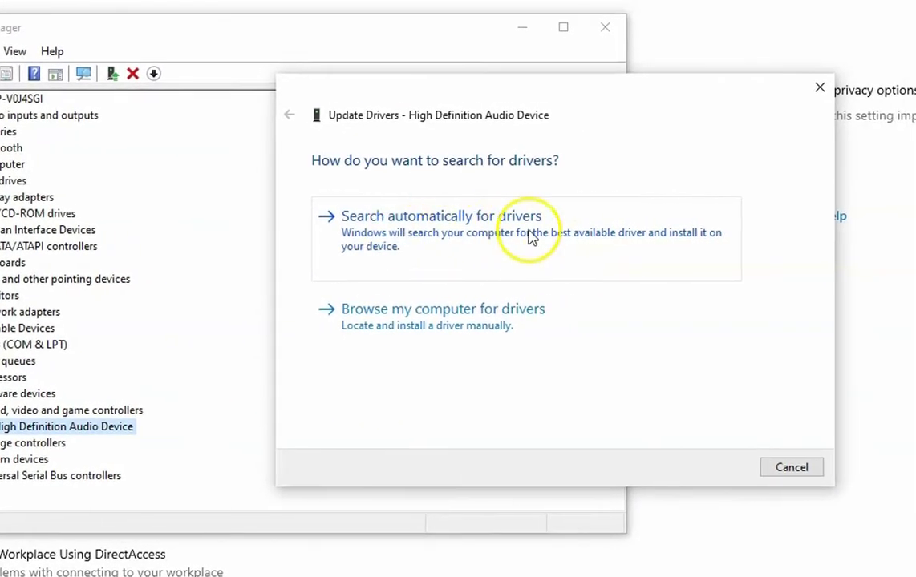
{"action": "left_click", "coordinate": [442, 216]}
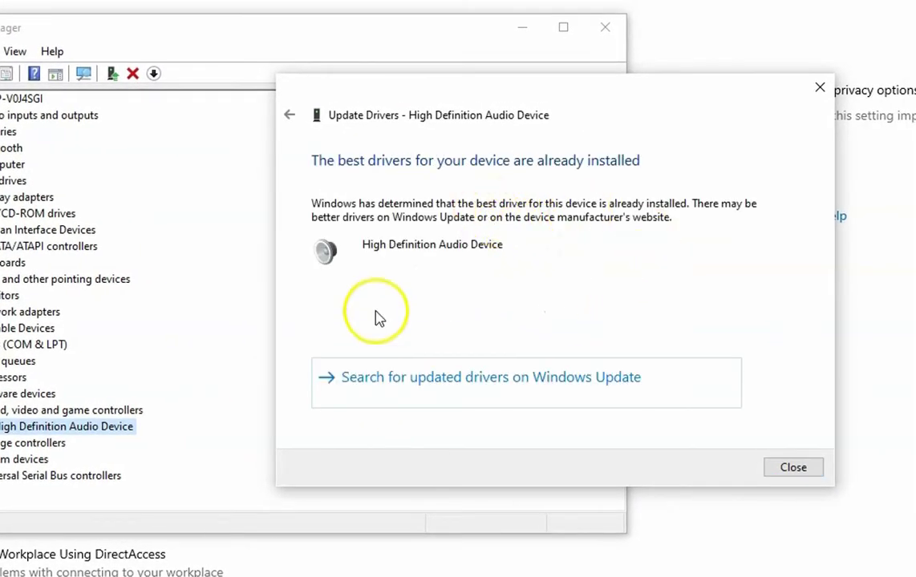
{"action": "mouse_move", "coordinate": [685, 169]}
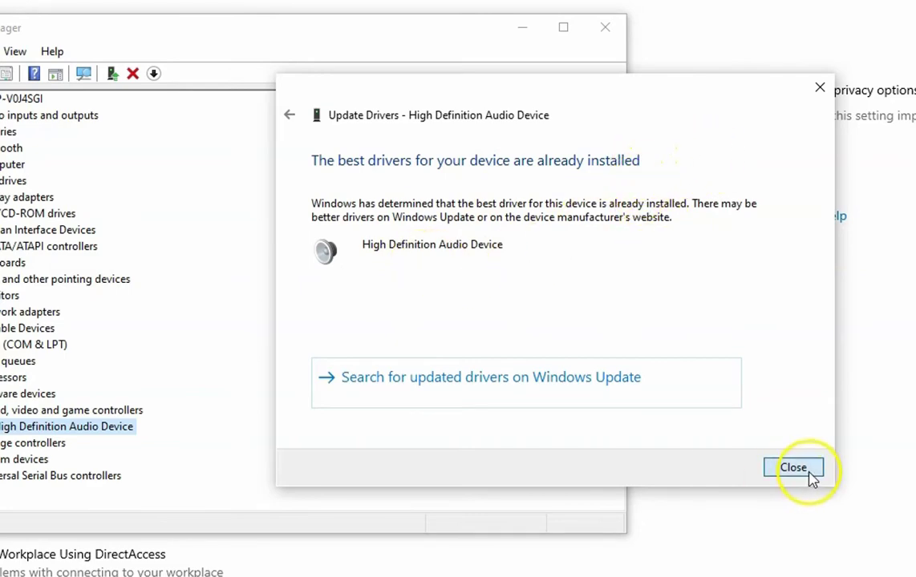
{"action": "left_click", "coordinate": [794, 468]}
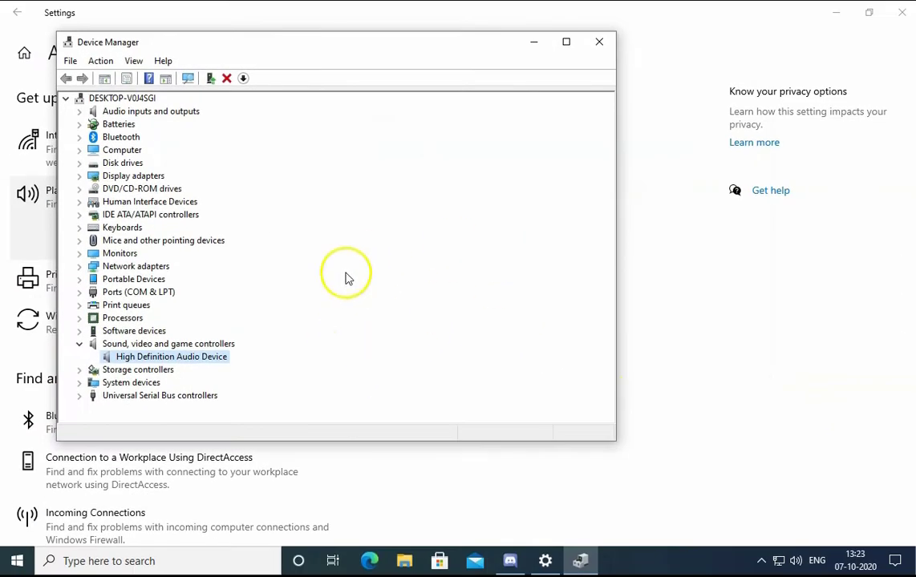
{"action": "mouse_move", "coordinate": [422, 199]}
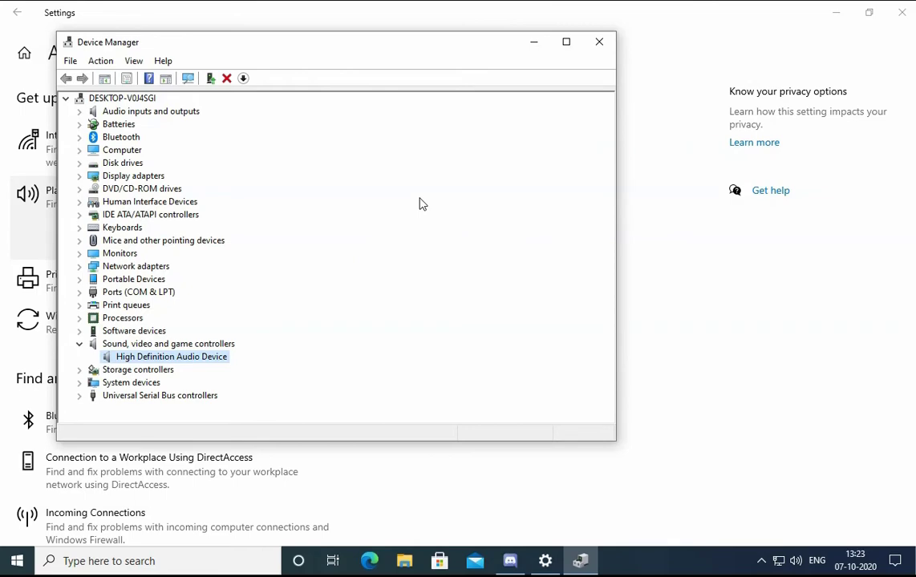
{"action": "mouse_move", "coordinate": [322, 385]}
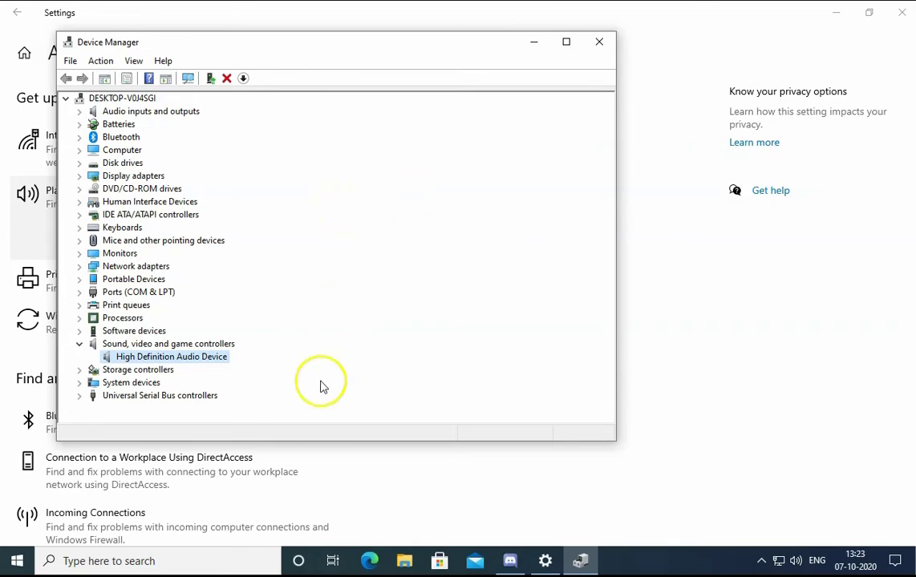
Uninstall the High Definition Audio Device and confirm the removal.
{"action": "right_click", "coordinate": [170, 356]}
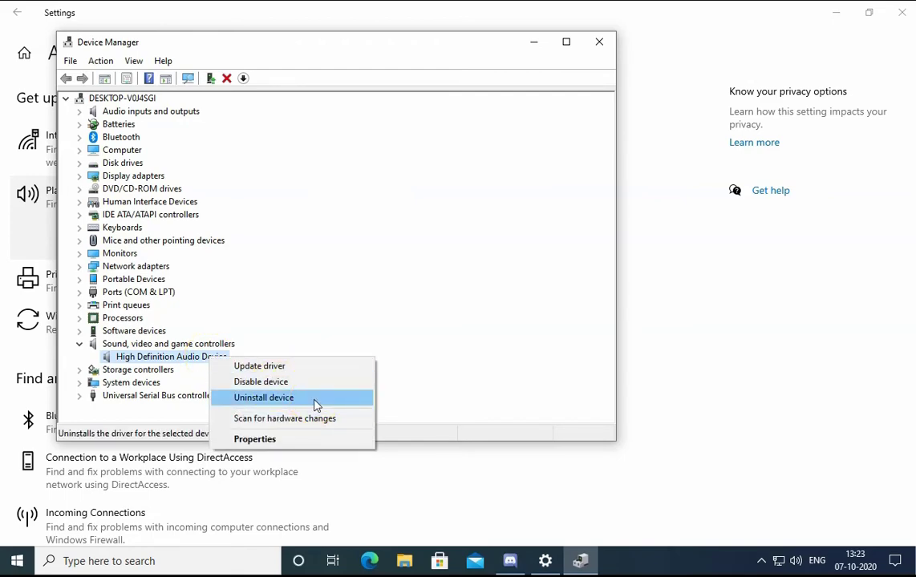
{"action": "left_click", "coordinate": [264, 397]}
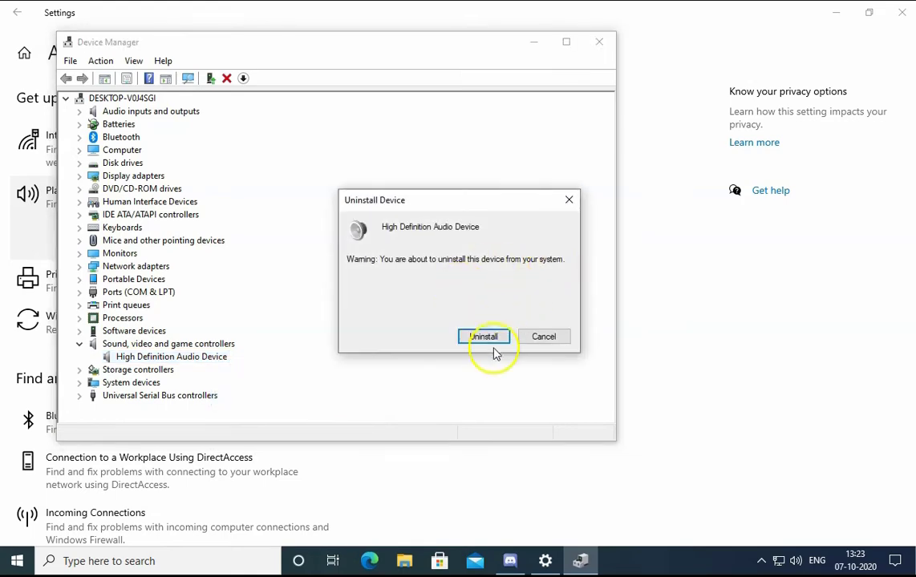
{"action": "left_click", "coordinate": [483, 336]}
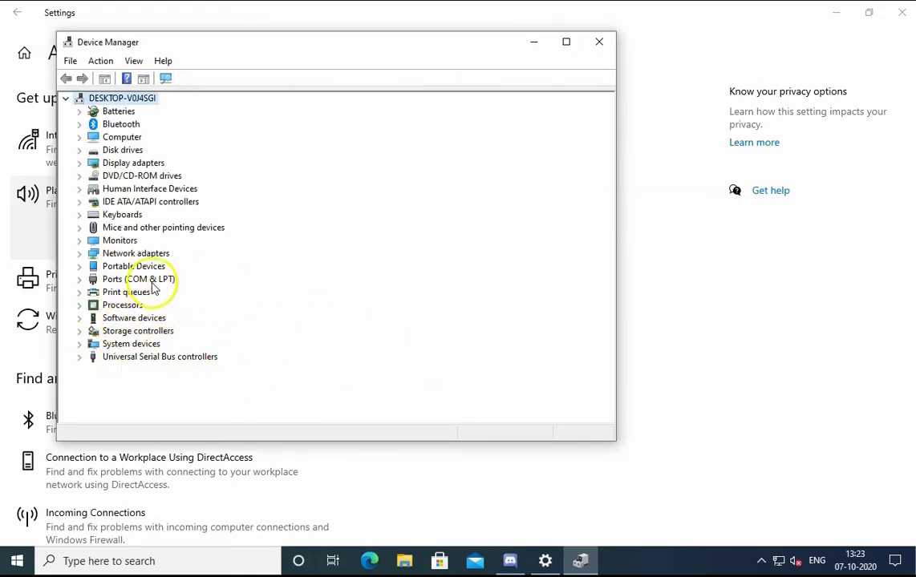
{"action": "mouse_move", "coordinate": [127, 293]}
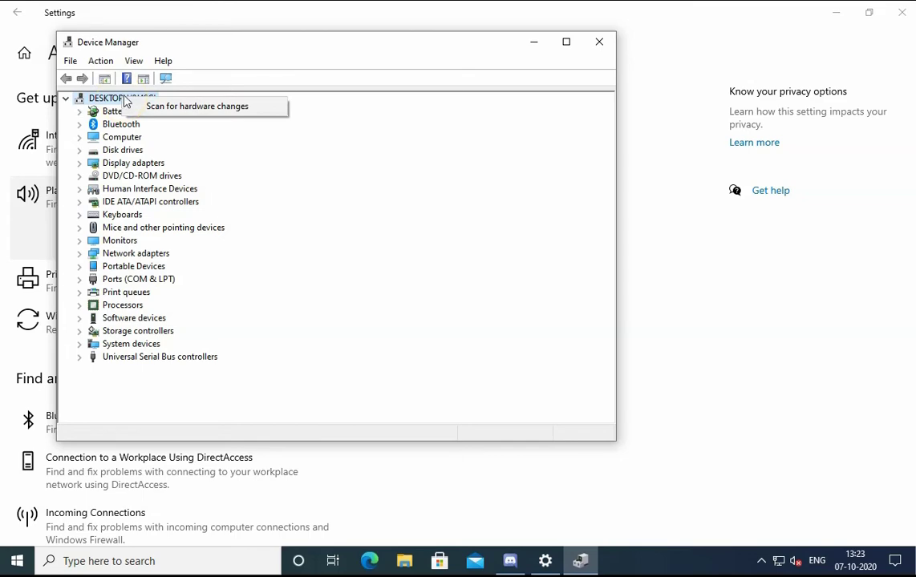
{"action": "mouse_move", "coordinate": [172, 110]}
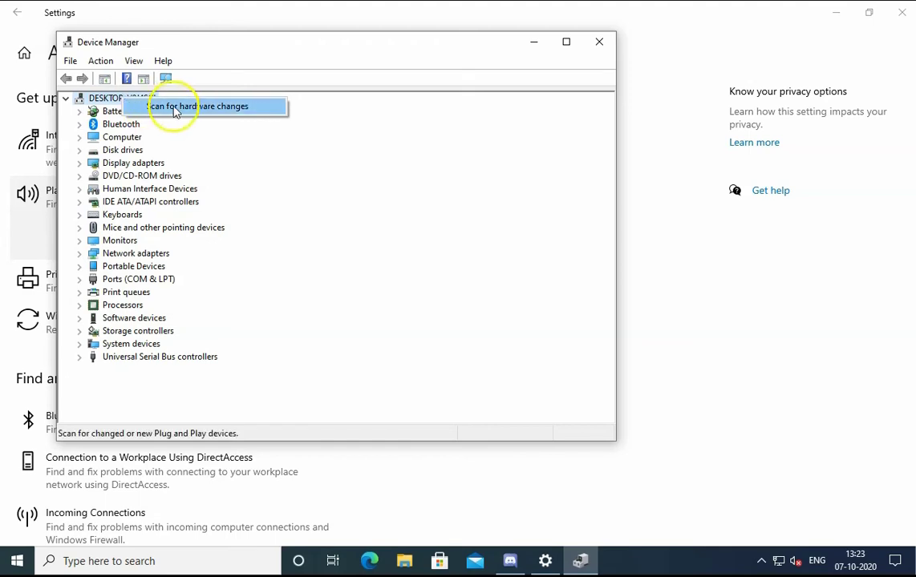
Scan for hardware changes, then select the reinstalled High Definition Audio Device under sound controllers.
{"action": "left_click", "coordinate": [187, 106]}
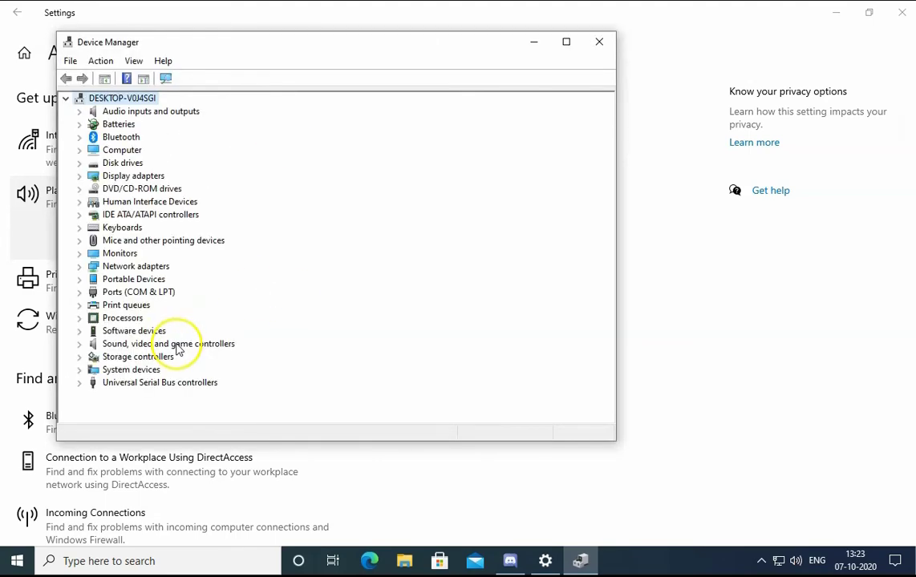
{"action": "left_click", "coordinate": [80, 344]}
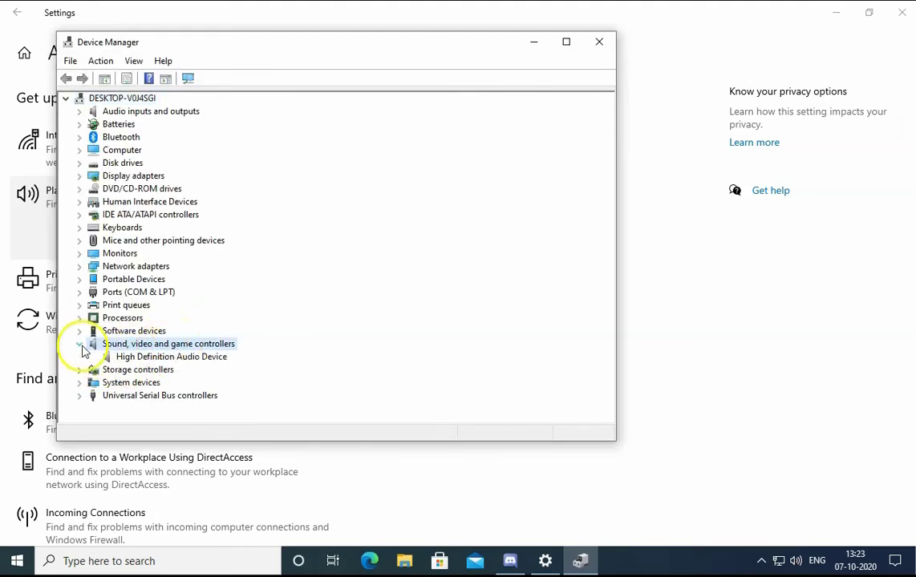
{"action": "left_click", "coordinate": [171, 357]}
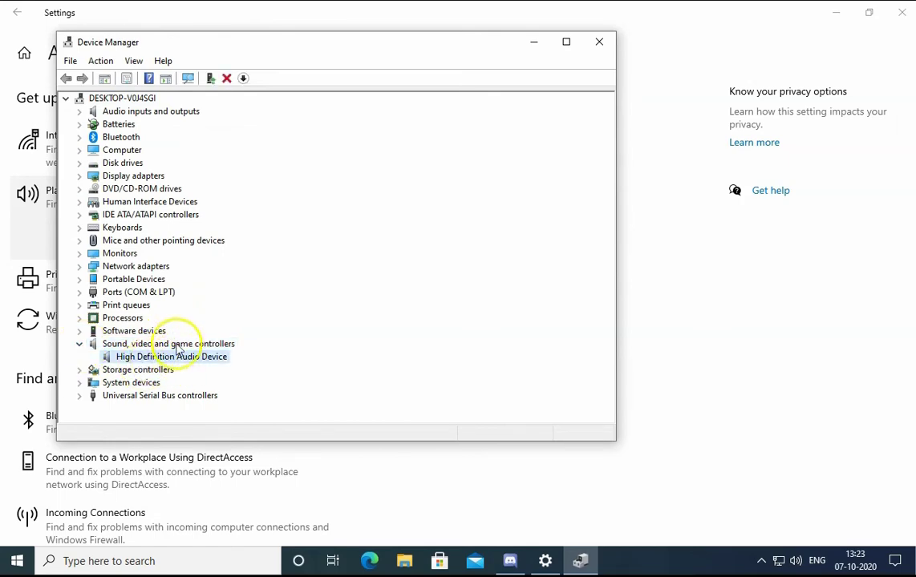